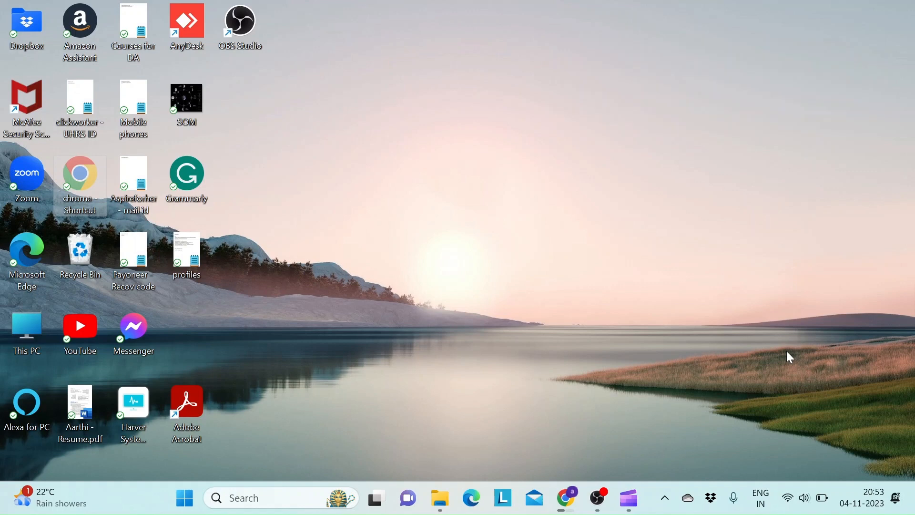
mouse_move(80, 177)
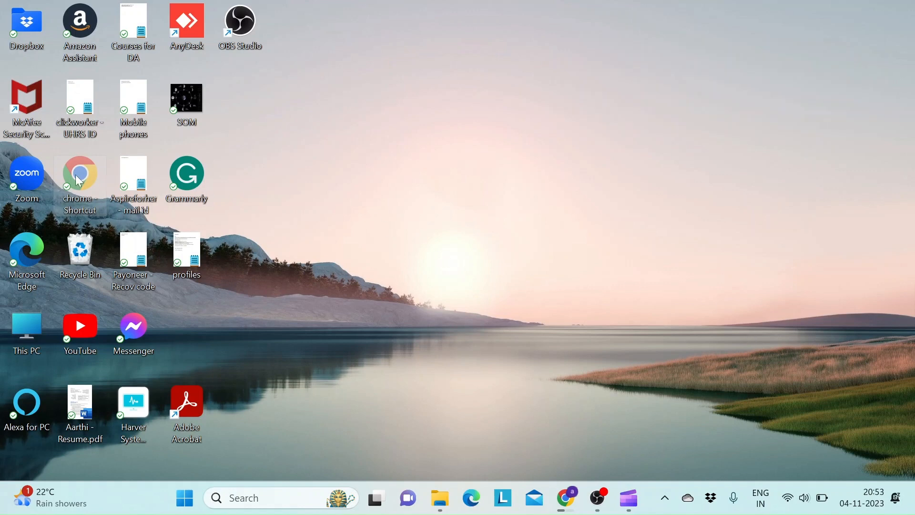
double_click(80, 172)
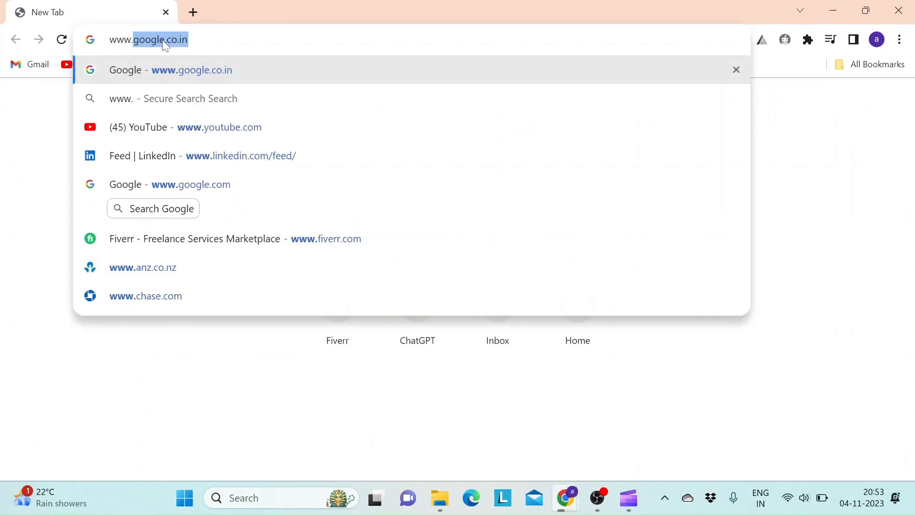
type("www.horizonba")
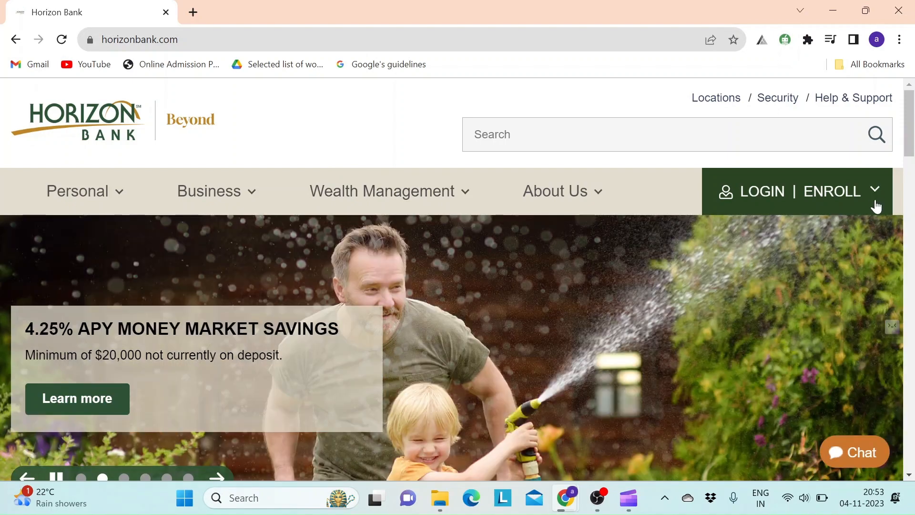
mouse_move(868, 205)
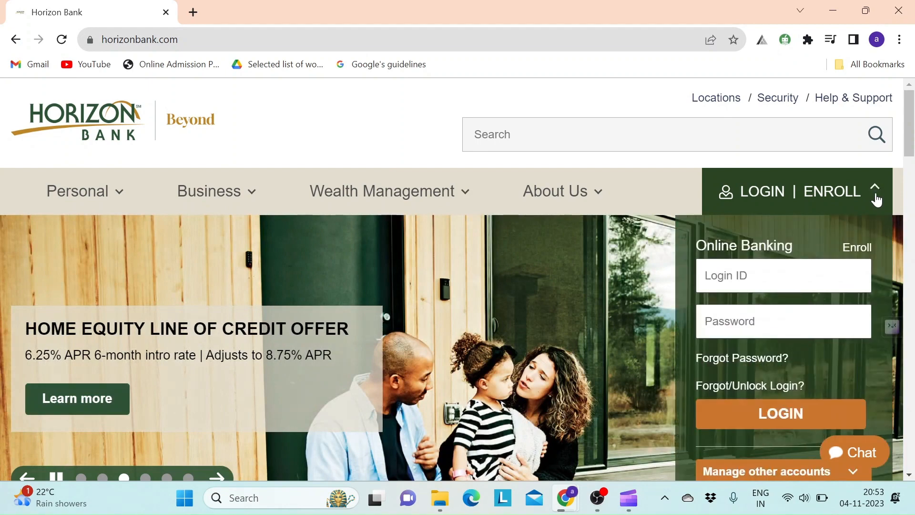
Open the LOGIN | ENROLL panel showing the Login ID and Password fields
scroll("down", 3)
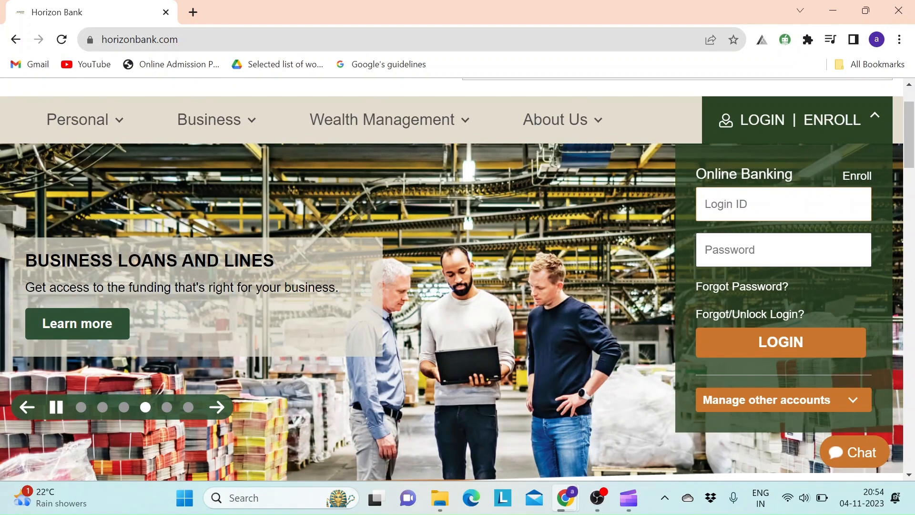
type("ashgrsty")
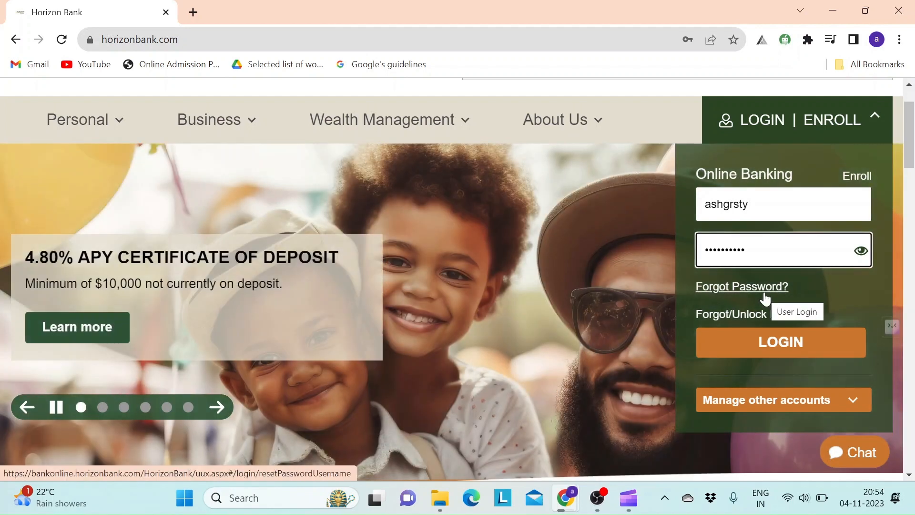
mouse_move(809, 293)
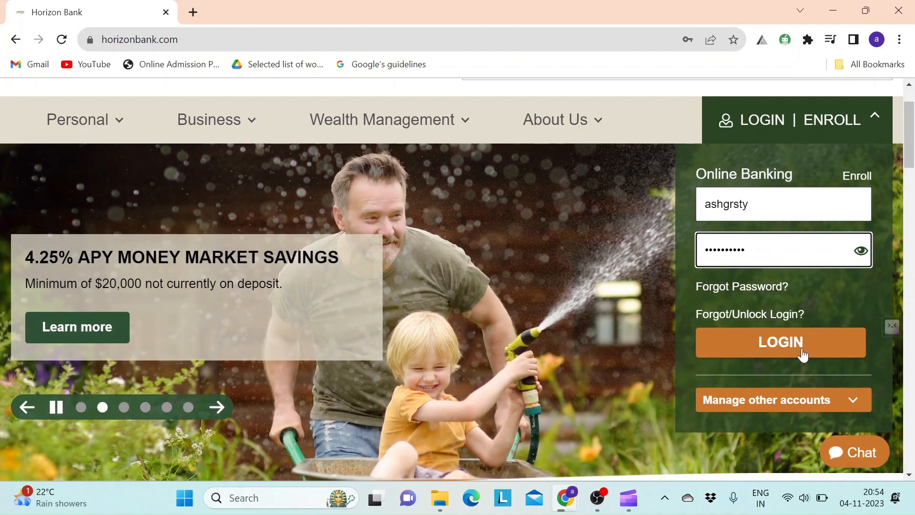
mouse_move(790, 344)
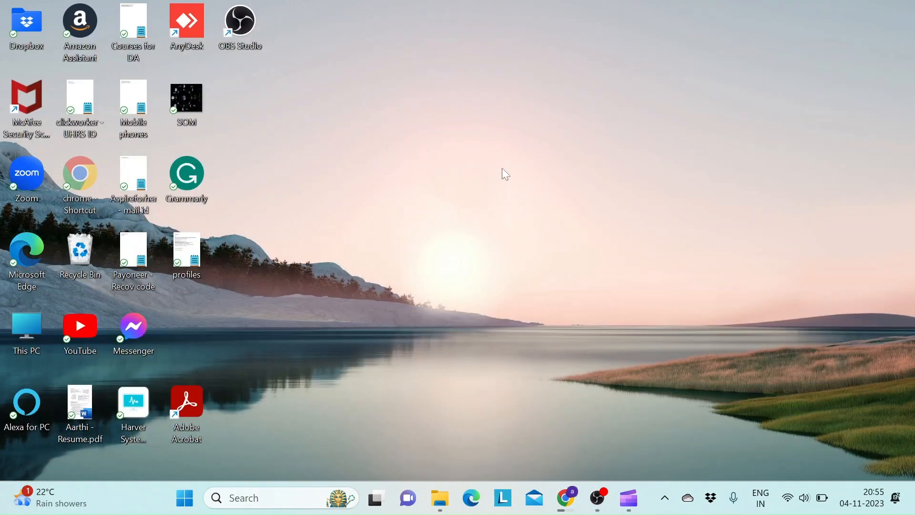
mouse_move(582, 299)
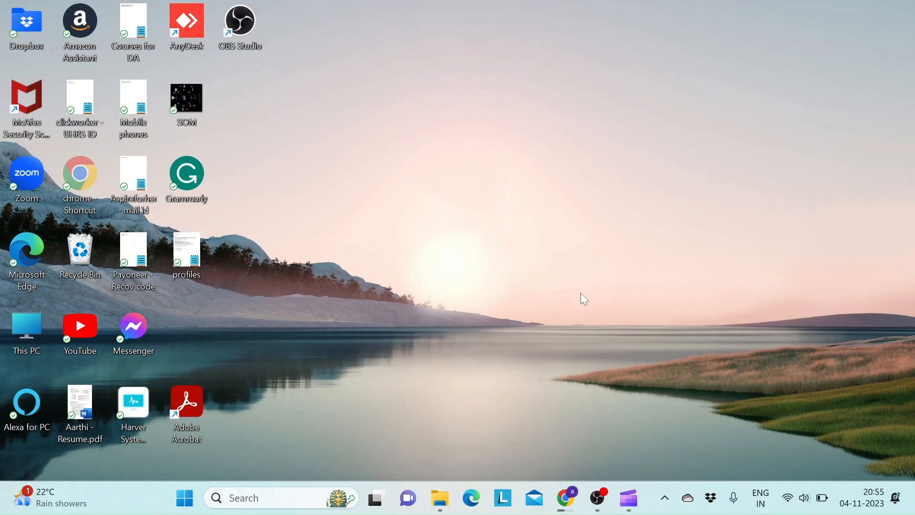